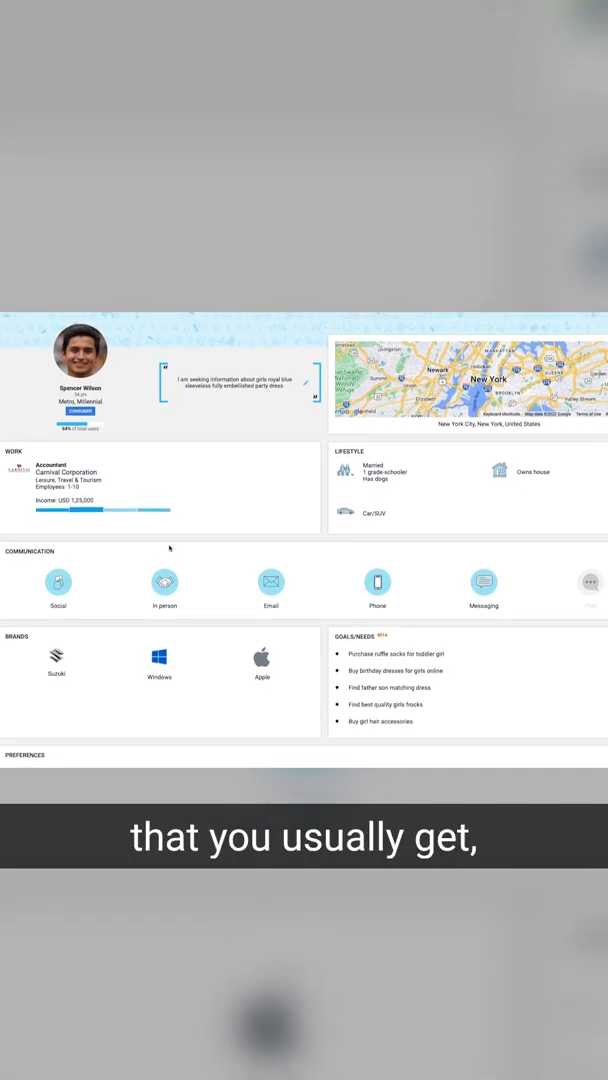
pyautogui.scroll(-3)
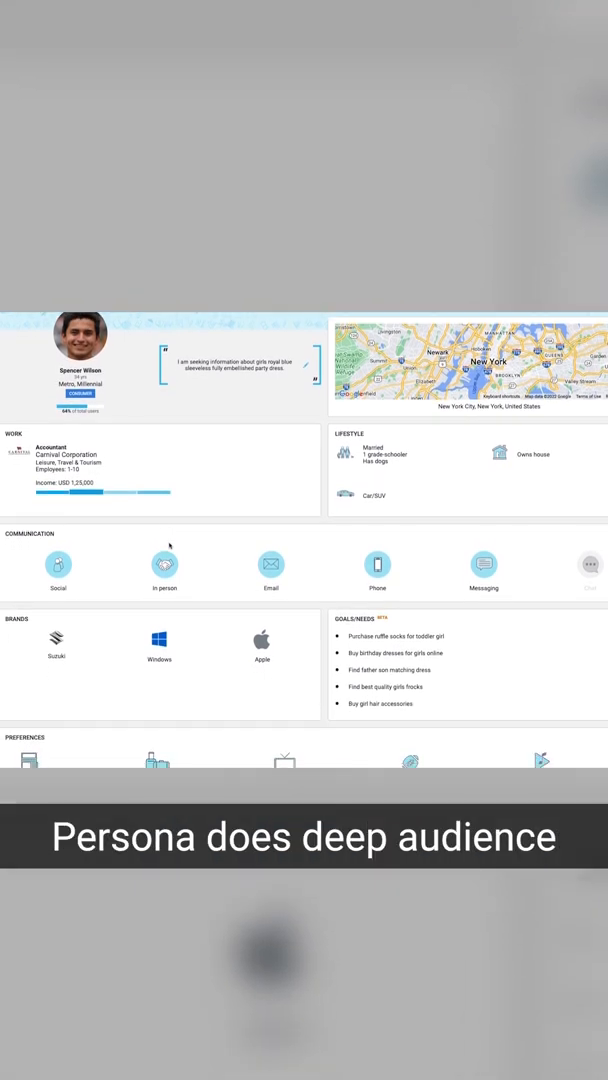
pyautogui.scroll(-3)
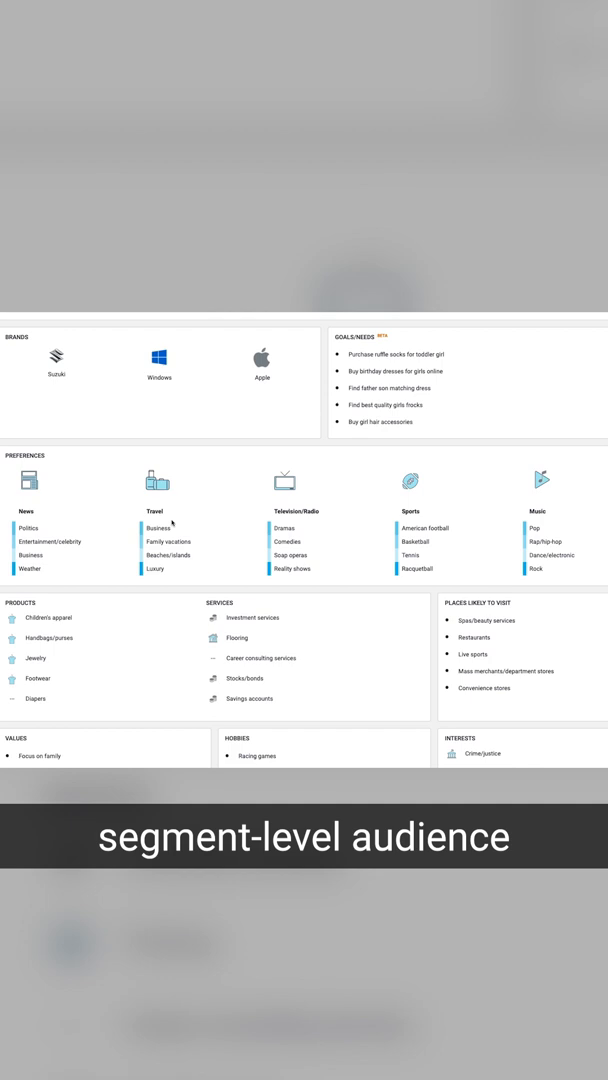
pyautogui.scroll(-3)
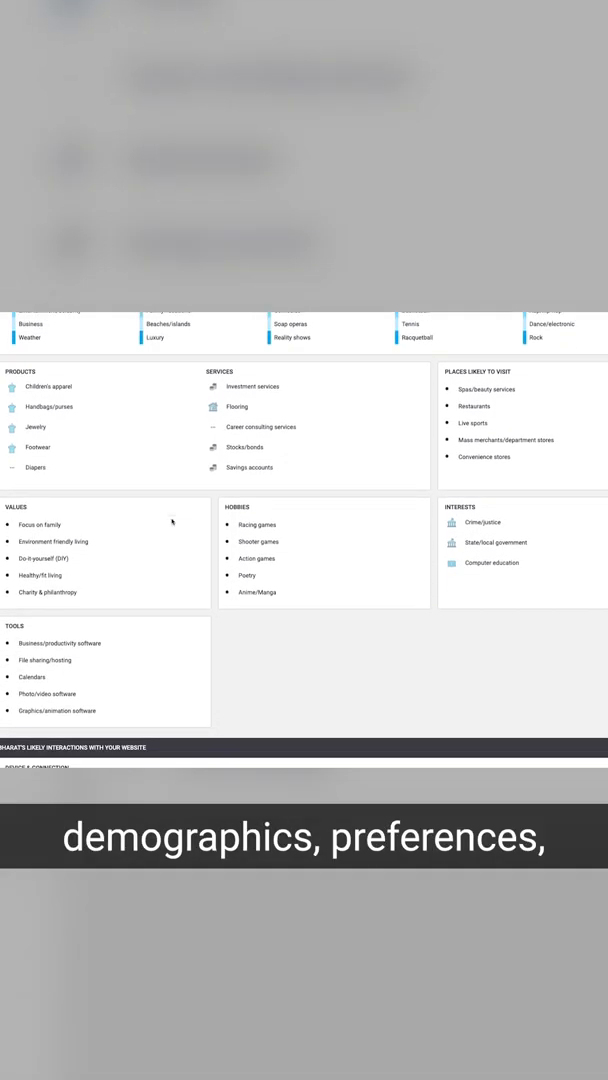
pyautogui.scroll(-3)
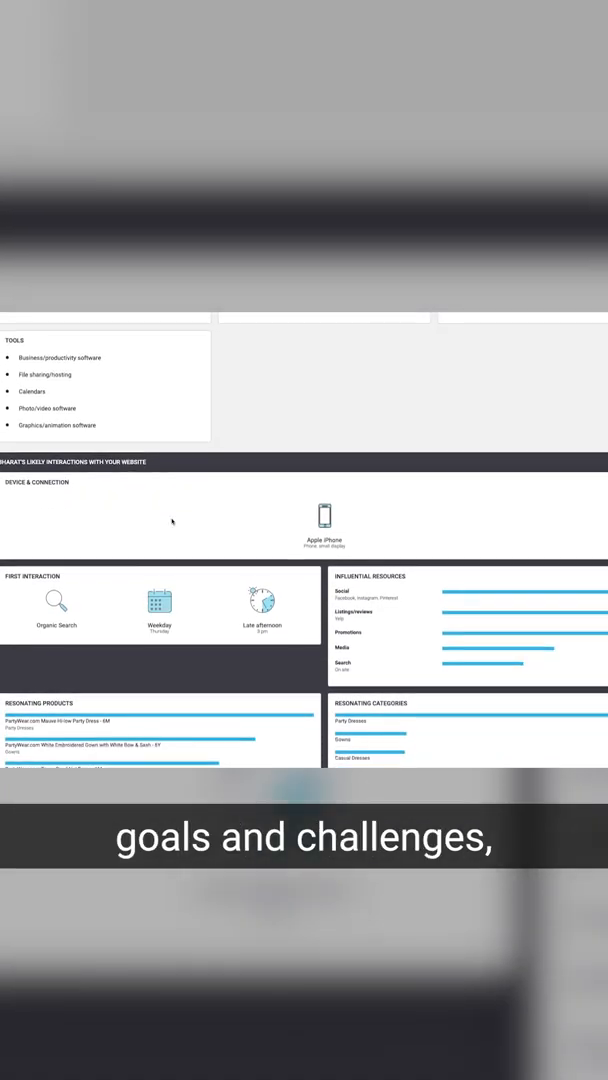
pyautogui.scroll(-3)
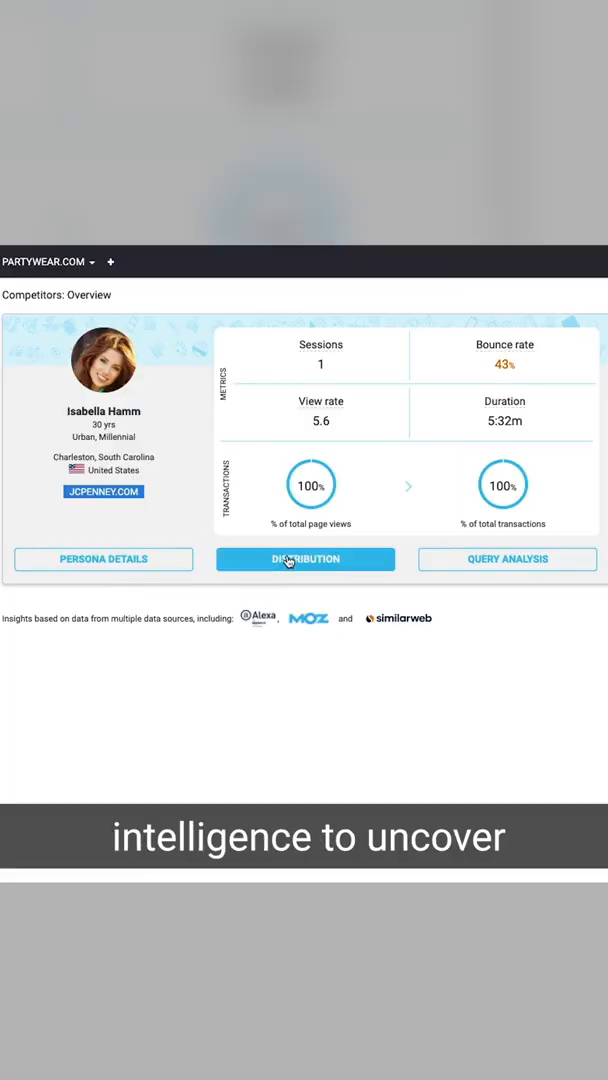
pyautogui.moveTo(438, 608)
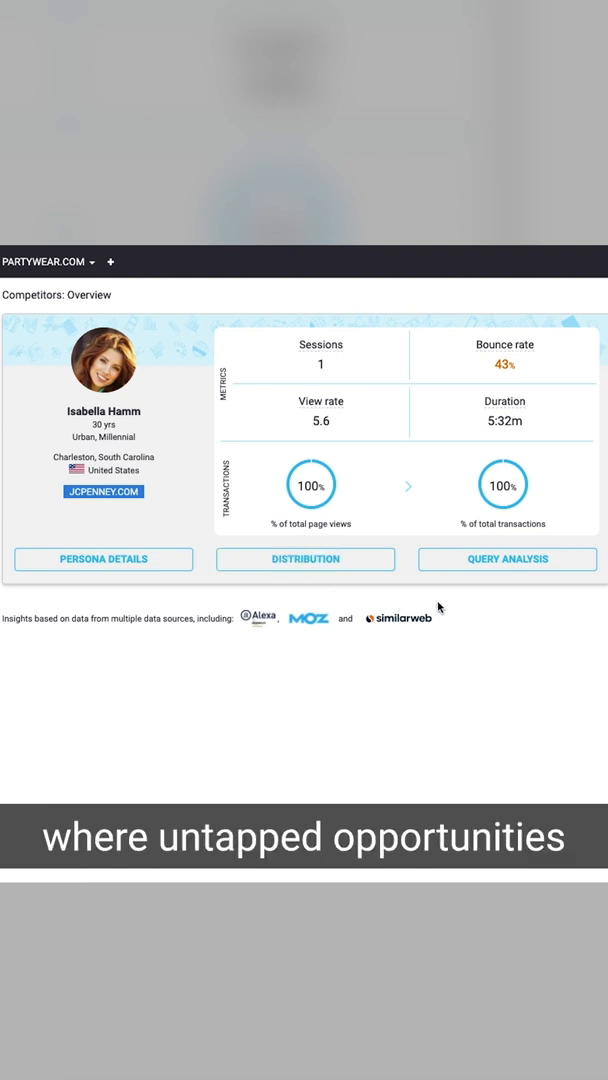